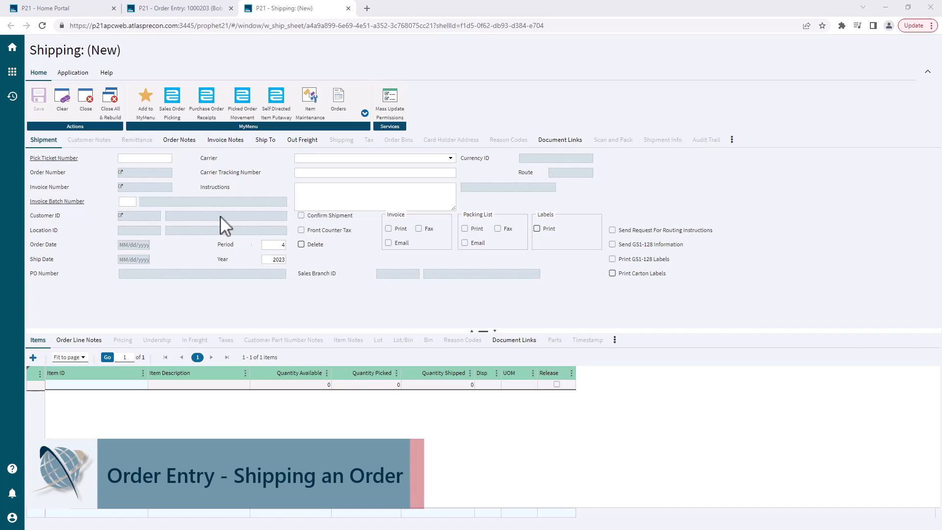
Enter pick ticket 2000032 to load order 1000203 with its BOLT1 line, and confirm shipment.
{"action": "left_click", "coordinate": [145, 158]}
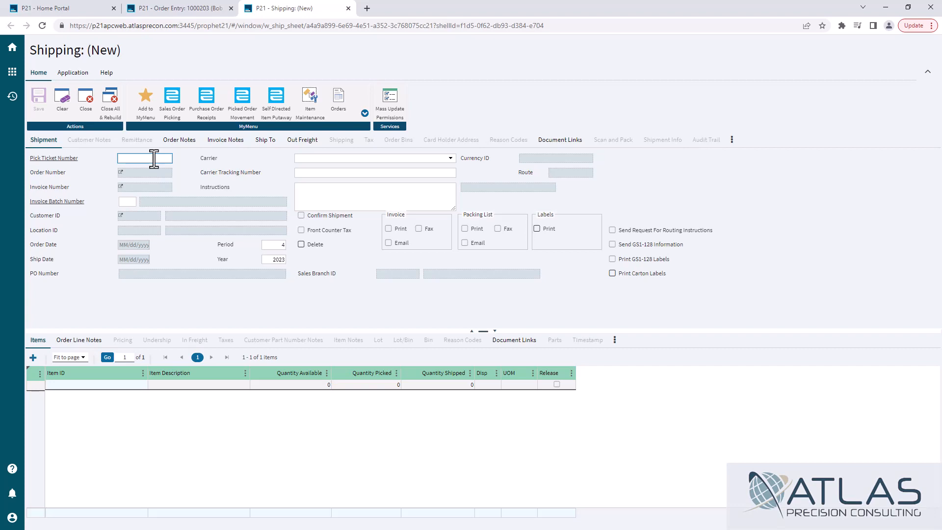
{"action": "type", "text": "02"}
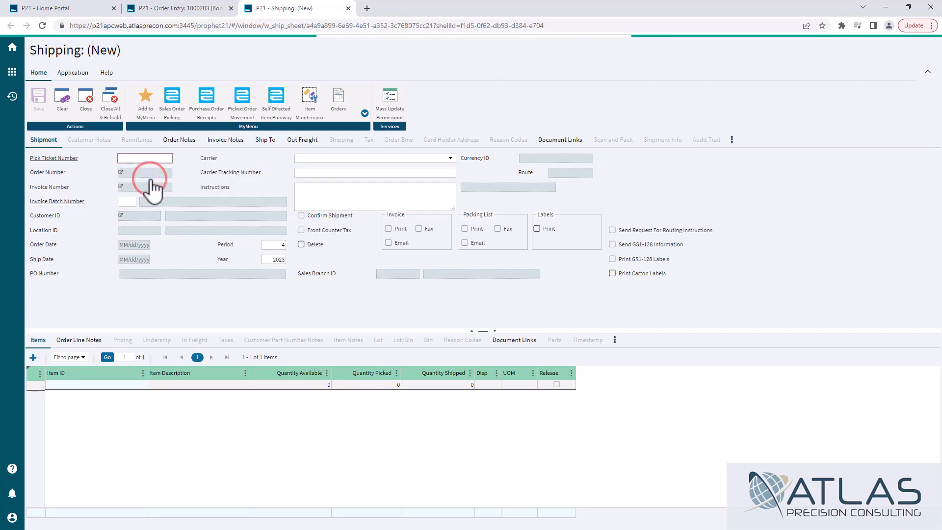
{"action": "left_click", "coordinate": [144, 172]}
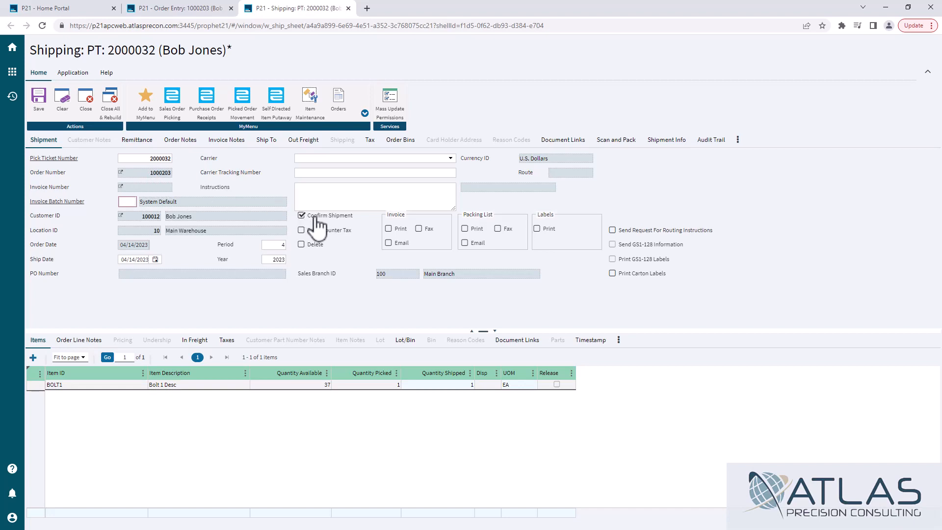
{"action": "mouse_move", "coordinate": [324, 235]}
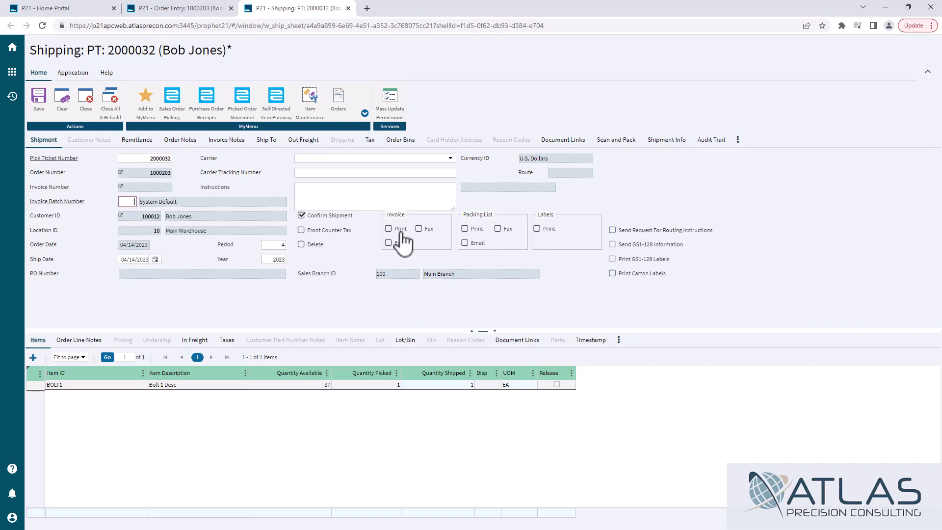
{"action": "mouse_move", "coordinate": [466, 233]}
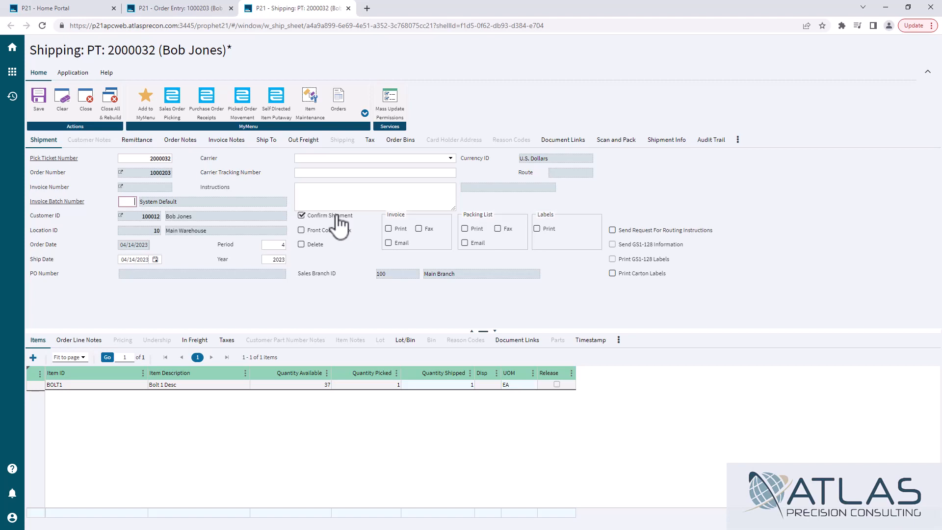
{"action": "mouse_move", "coordinate": [342, 173]}
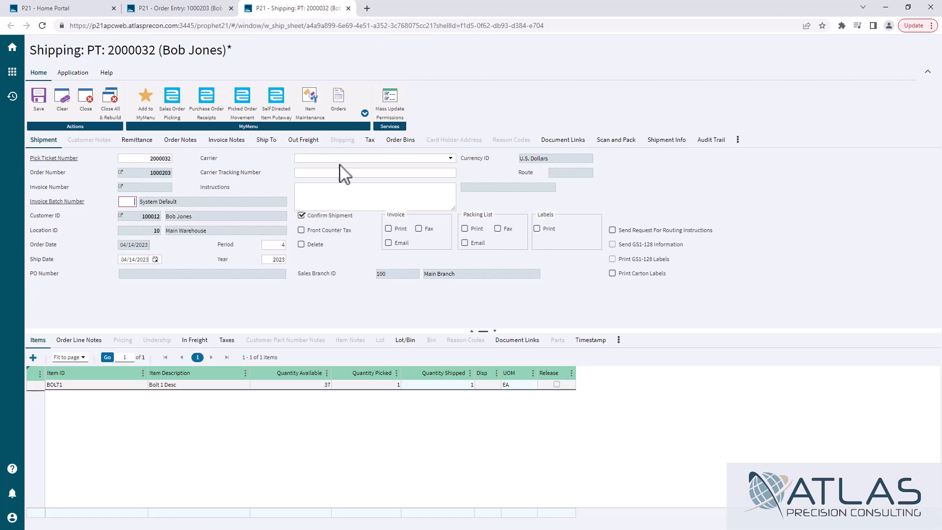
Check the Carrier Tracking Number field, then save to generate invoice 3000026.
{"action": "left_click", "coordinate": [451, 157]}
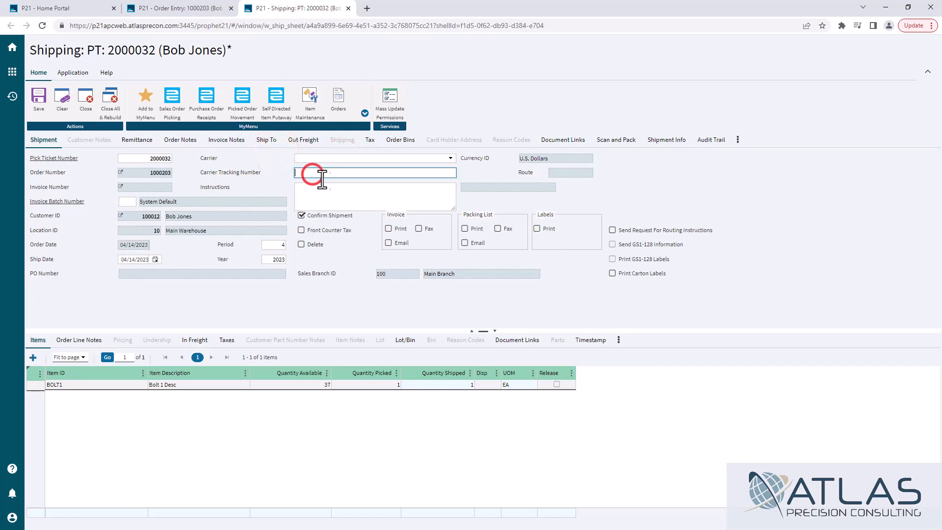
{"action": "left_click", "coordinate": [374, 196]}
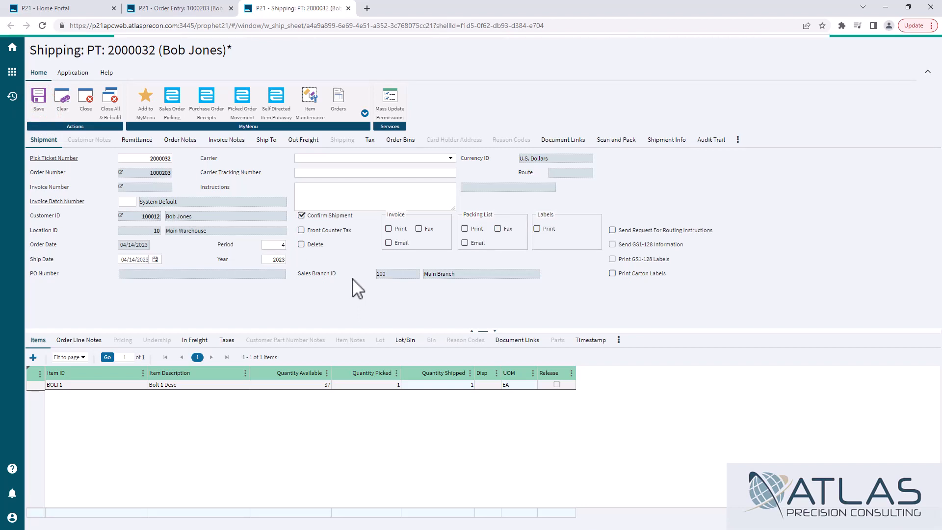
{"action": "left_click", "coordinate": [38, 95]}
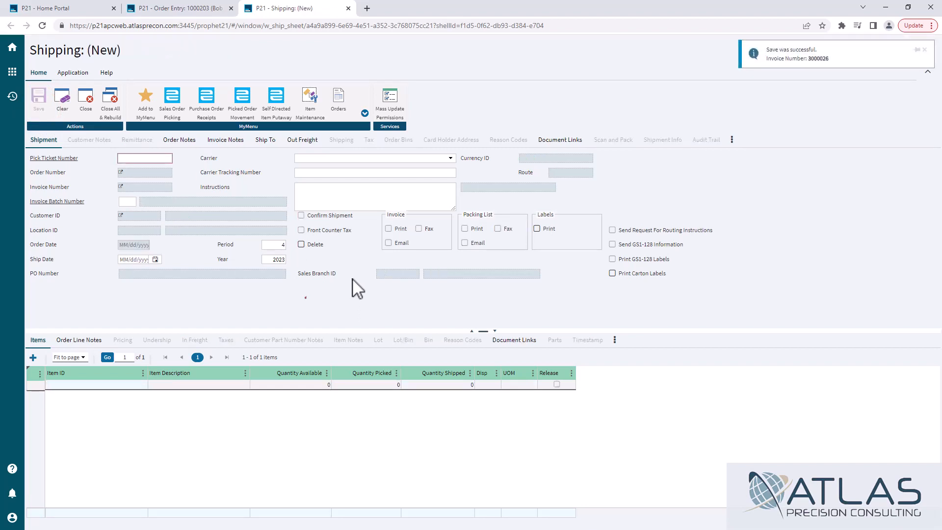